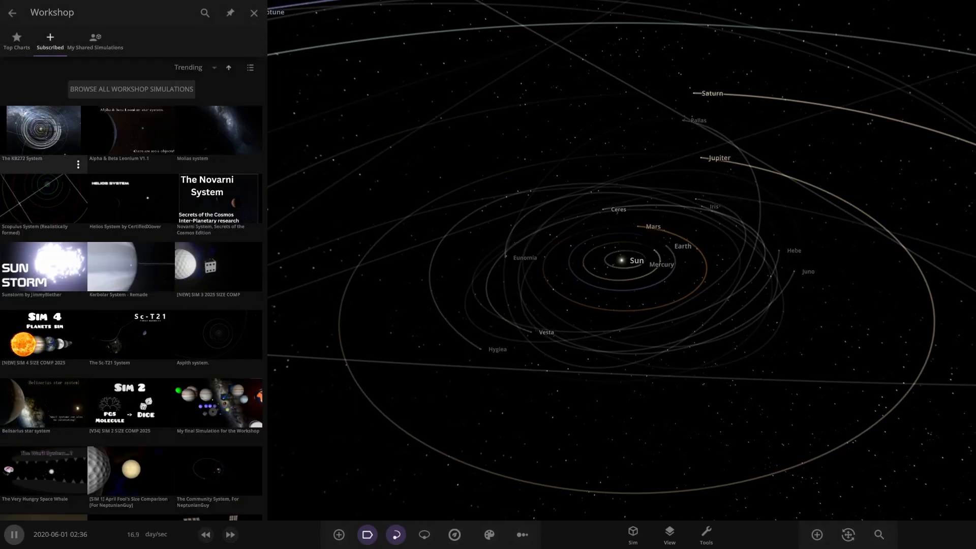
Load The KB272 System simulation from the Workshop Subscribed list.
left_click(253, 12)
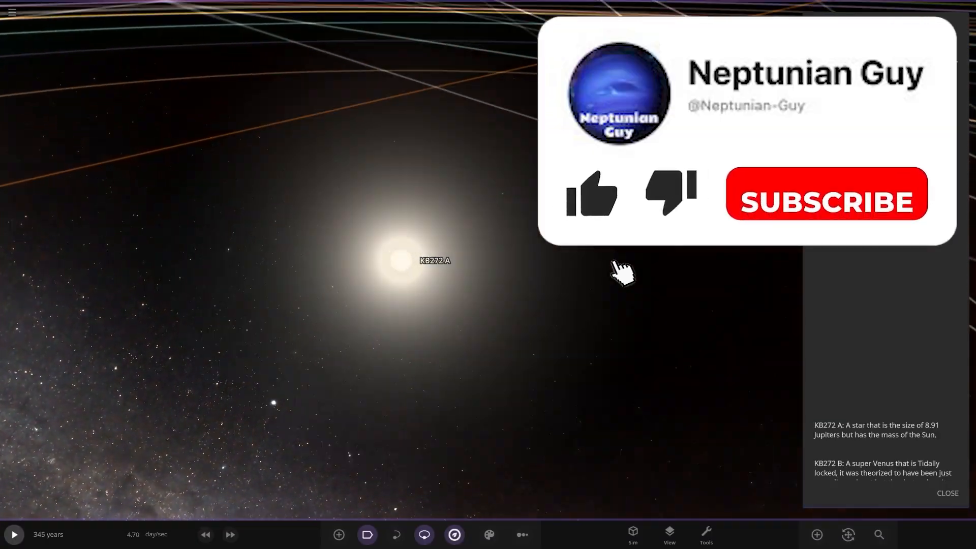
left_click(590, 193)
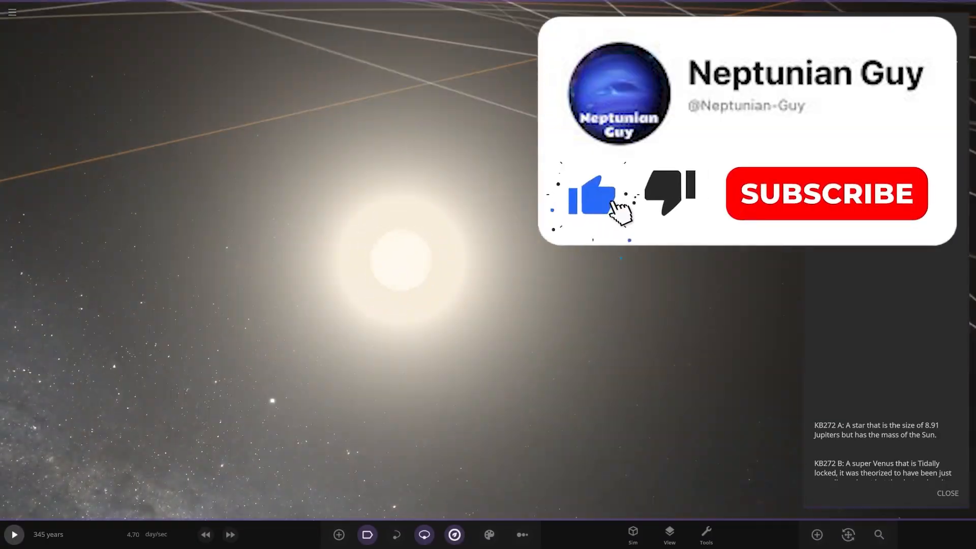
Read the KB272 System description down to the summaries of planets B through L.
left_click(825, 193)
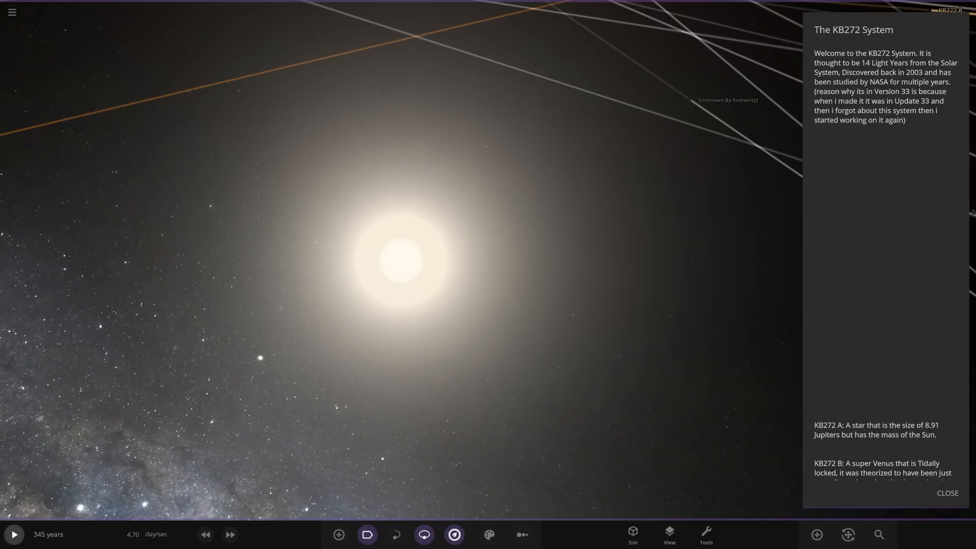
scroll("down", 3)
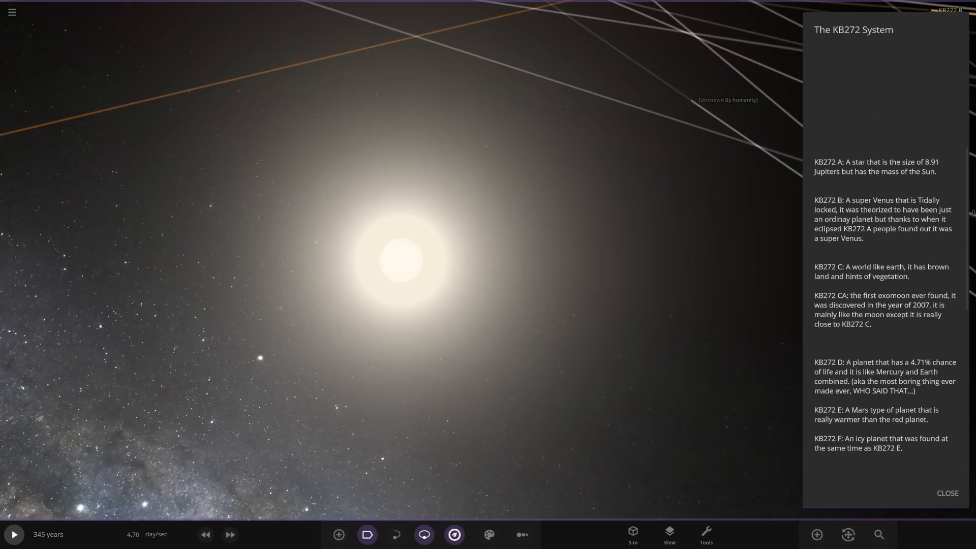
scroll("down", 3)
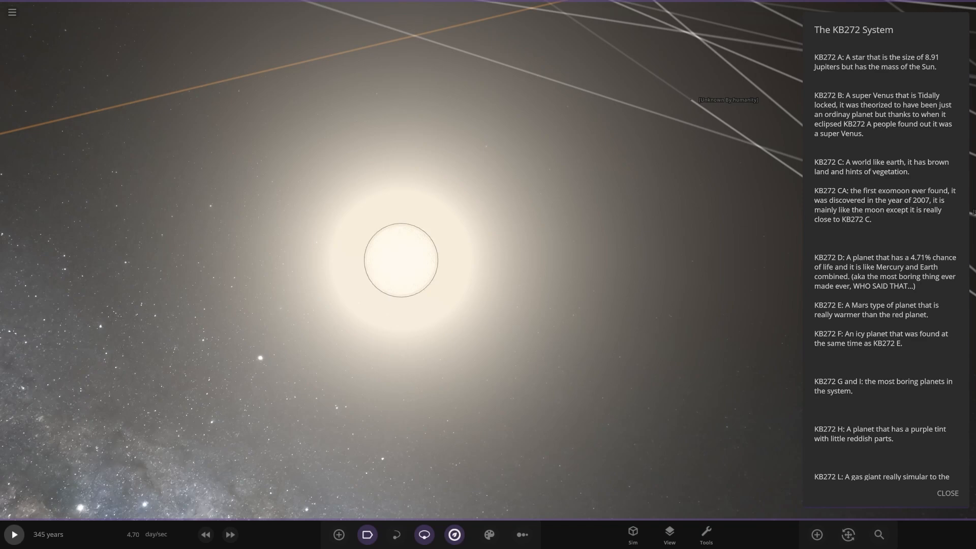
Show star KB272 A's properties, then switch to planet KB272 B's properties.
left_click(401, 260)
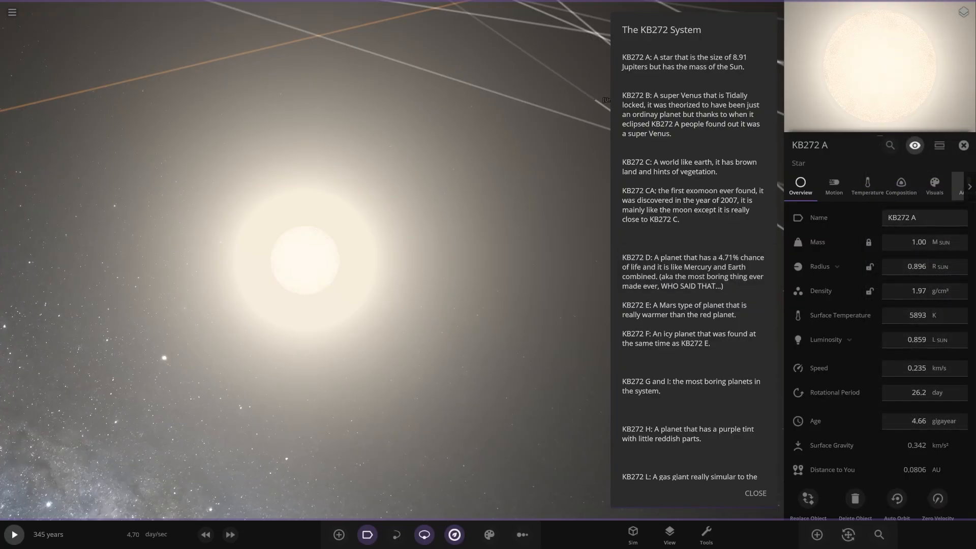
left_click(962, 145)
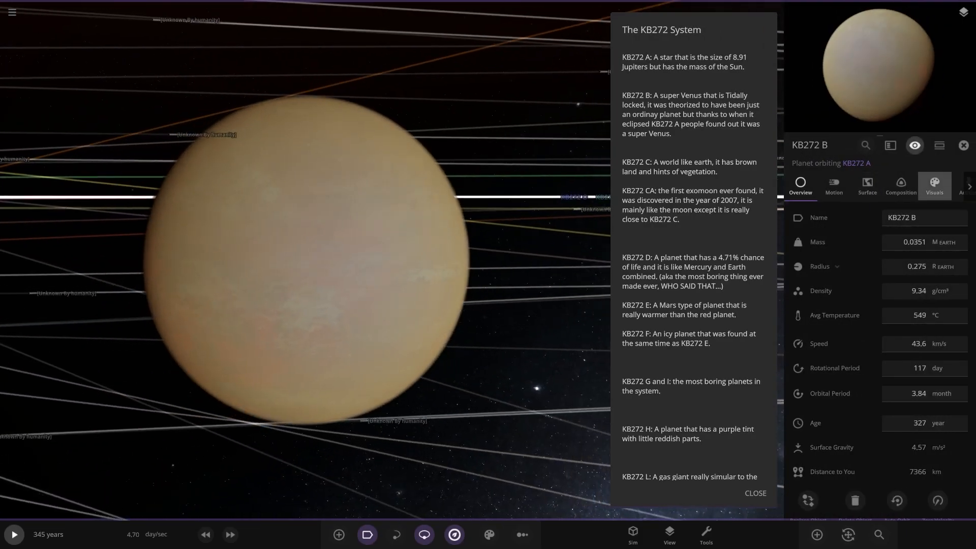
Close KB272 B's properties and return to the wide view of orbits around KB272 A.
left_click(934, 186)
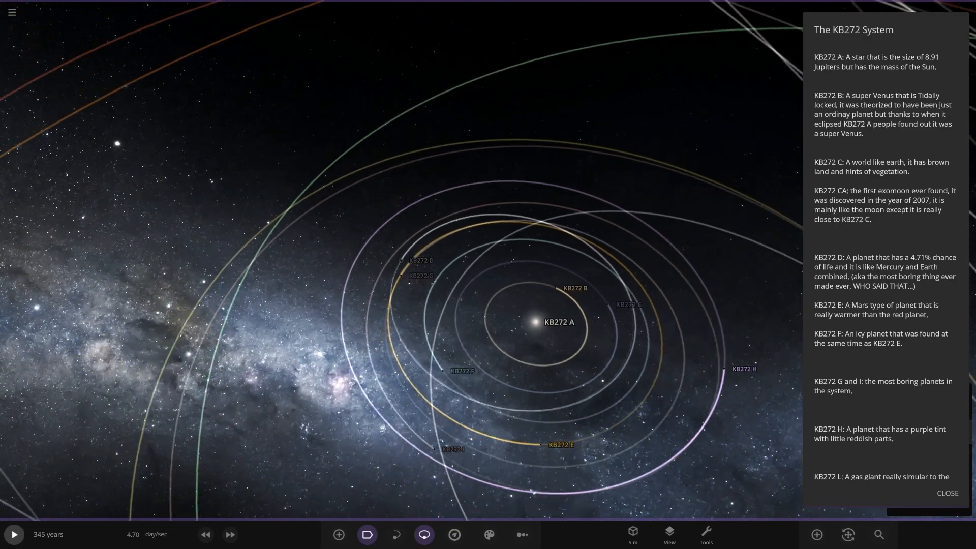
Show KB272 E's properties, then move to the icy planet KB272 F and zoom back out.
left_click(559, 444)
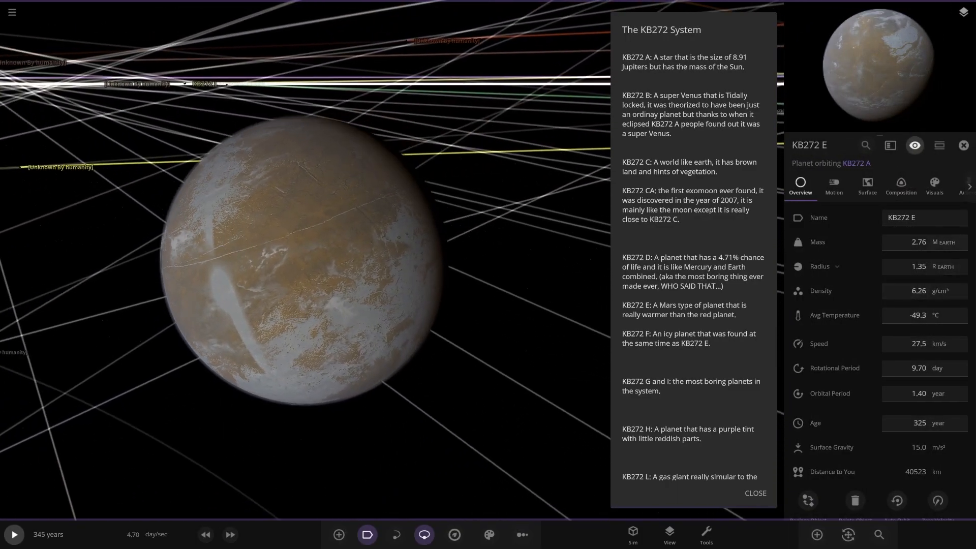
left_click(963, 144)
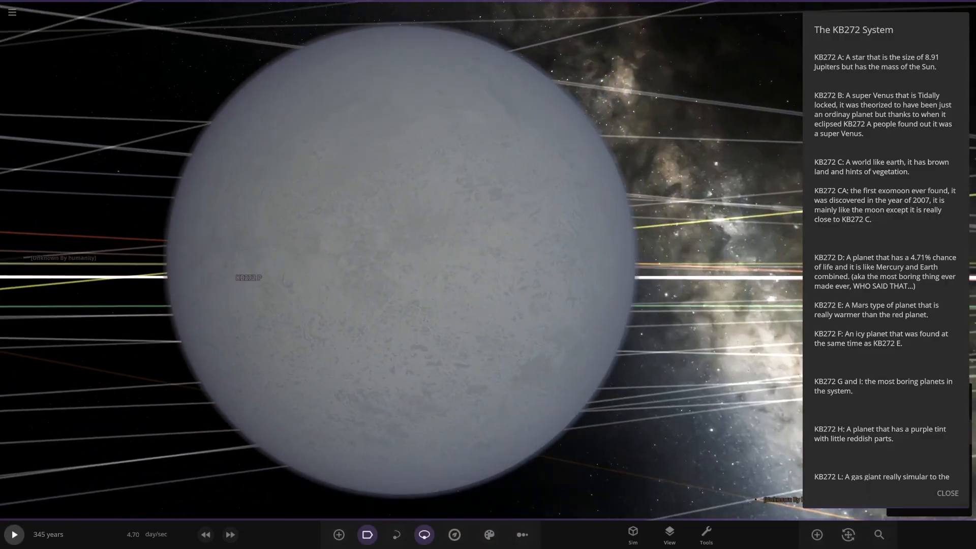
scroll("up", 3)
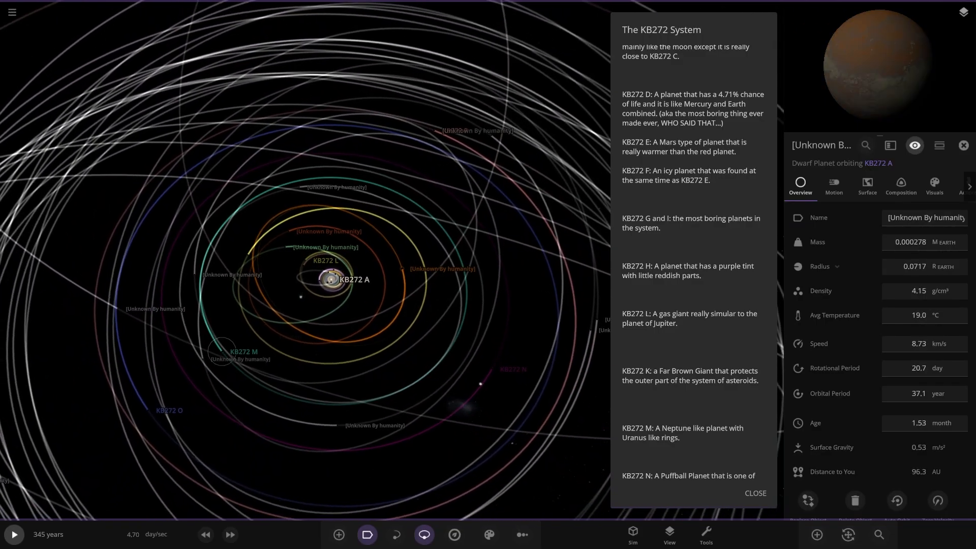
scroll("up", 3)
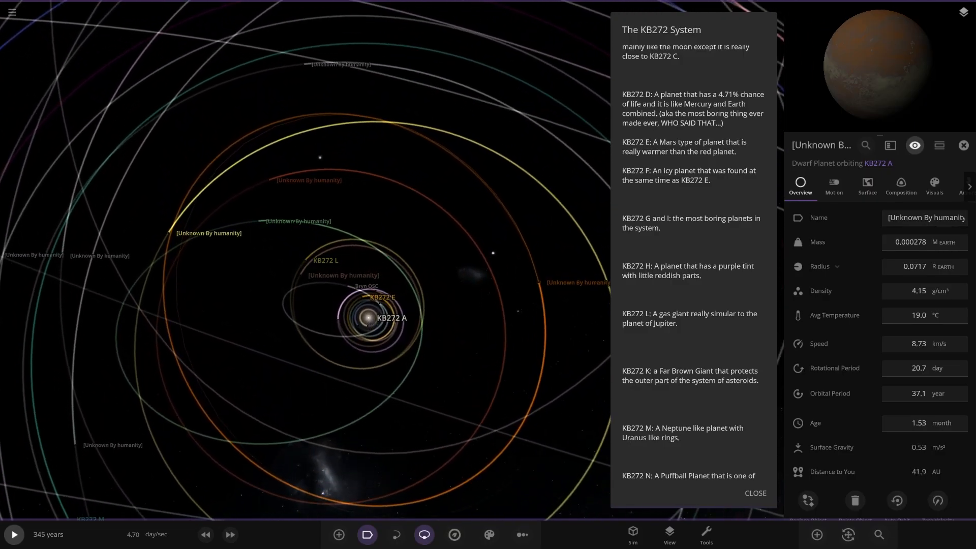
scroll("down", 3)
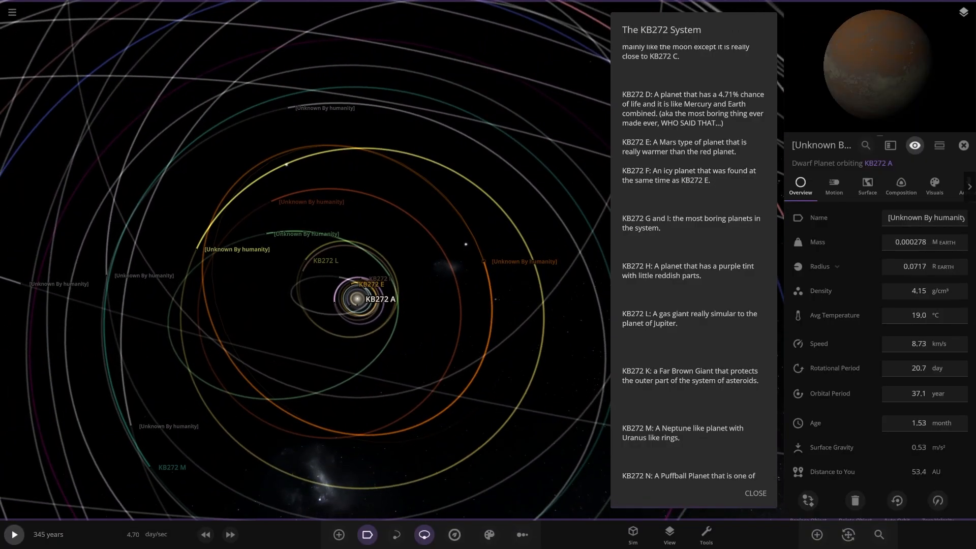
scroll("down", 3)
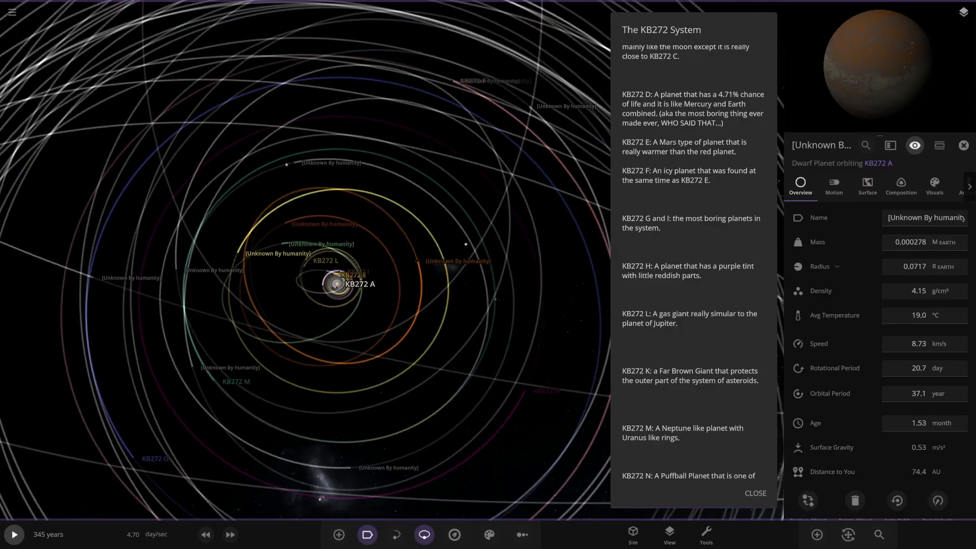
scroll("down", 3)
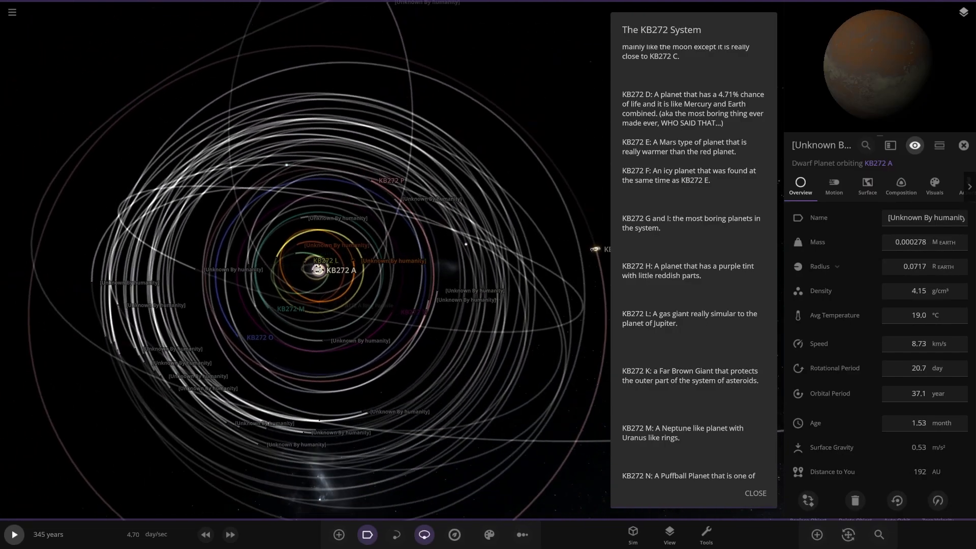
scroll("up", 3)
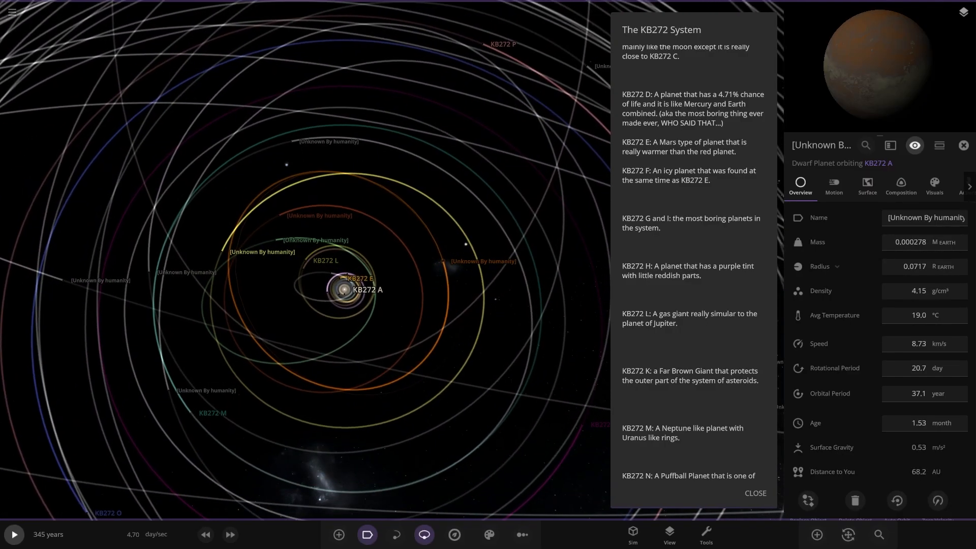
Search the object list for 'kb272 k' and select KB272 K from the results.
left_click(878, 534)
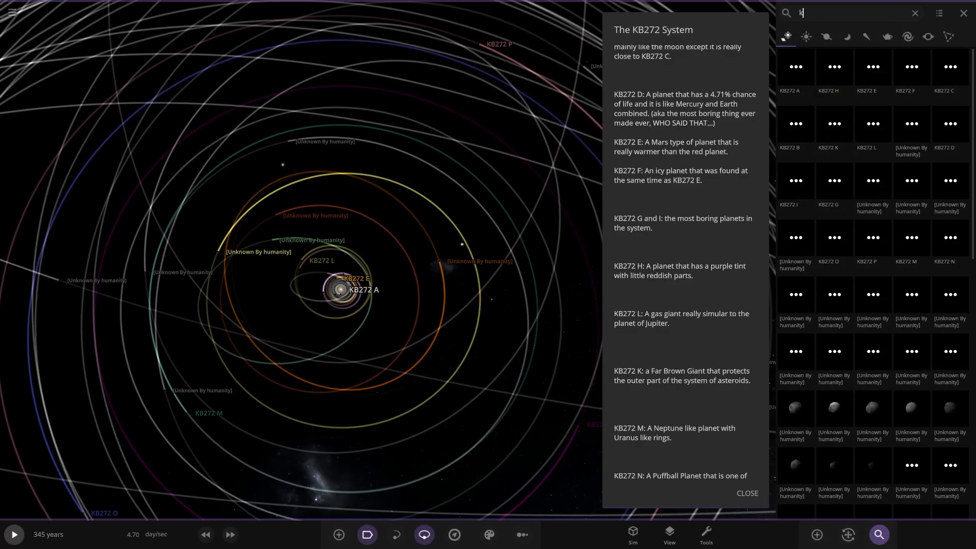
mouse_move(879, 534)
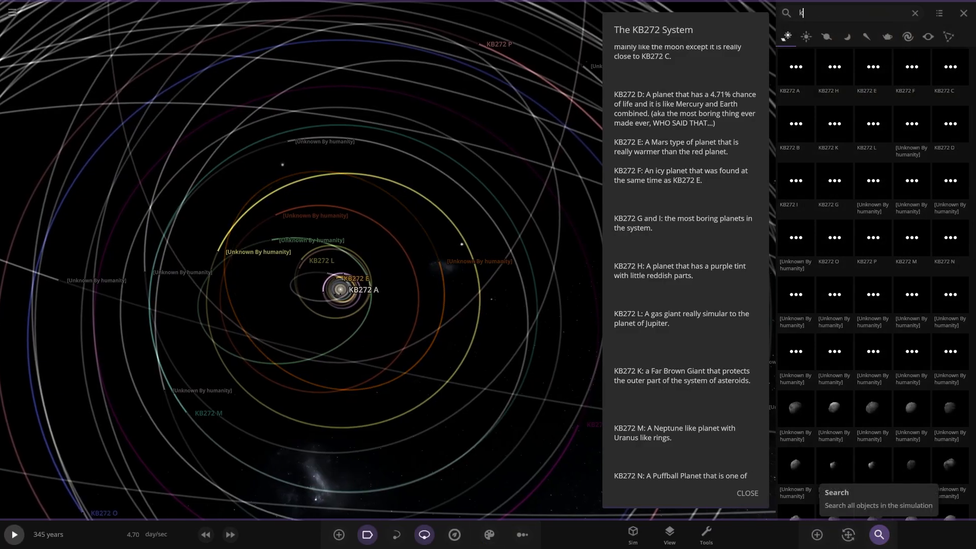
type("b272")
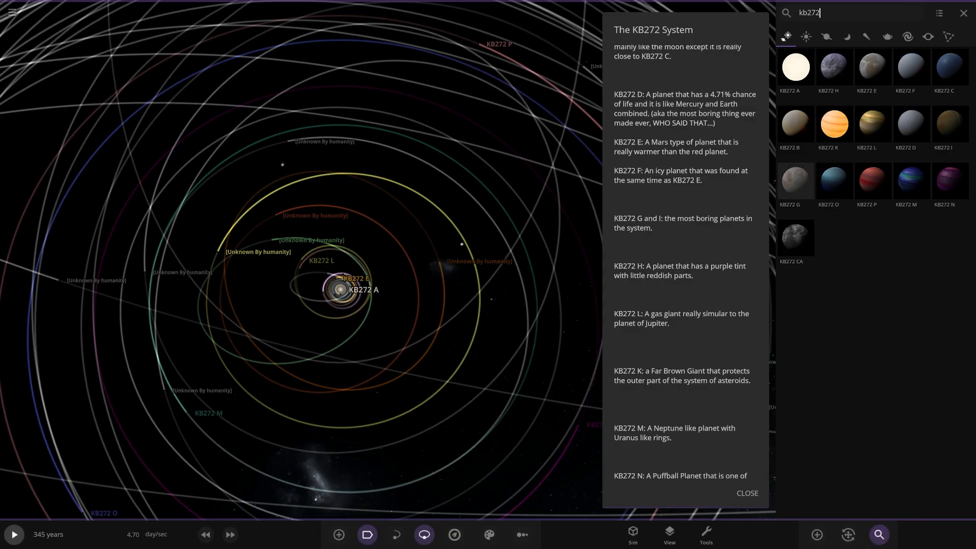
type("k")
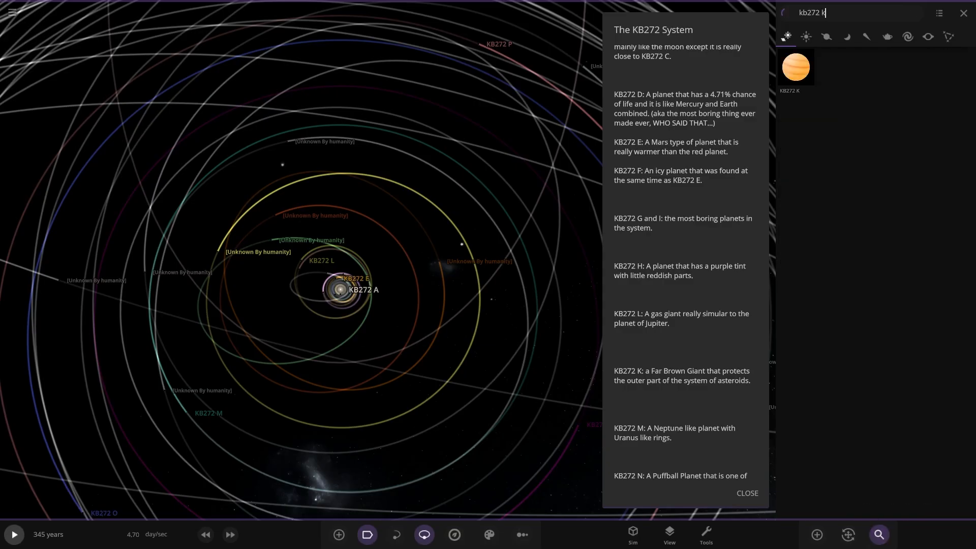
left_click(795, 67)
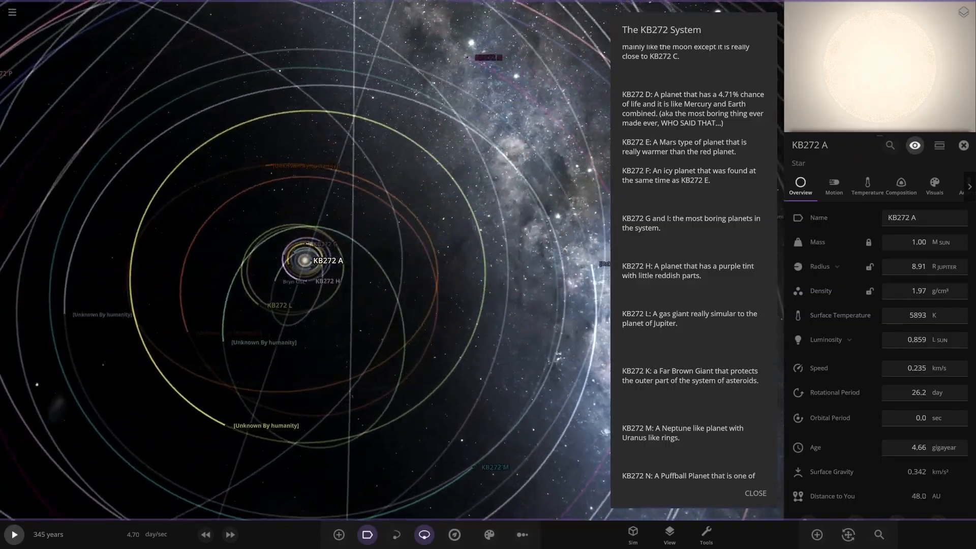
Select planet KB272 M to show its properties, then move toward KB272 N's moon.
scroll("down", 3)
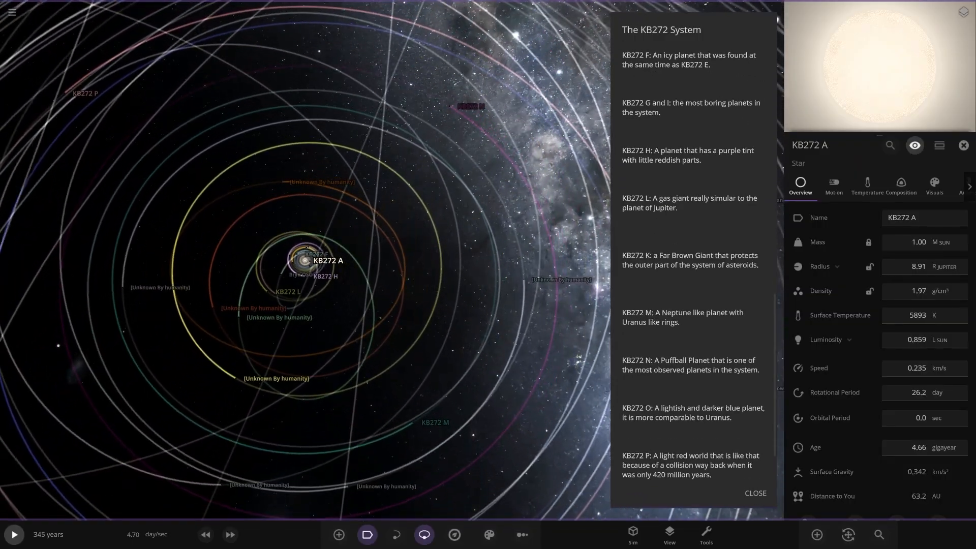
left_click(433, 422)
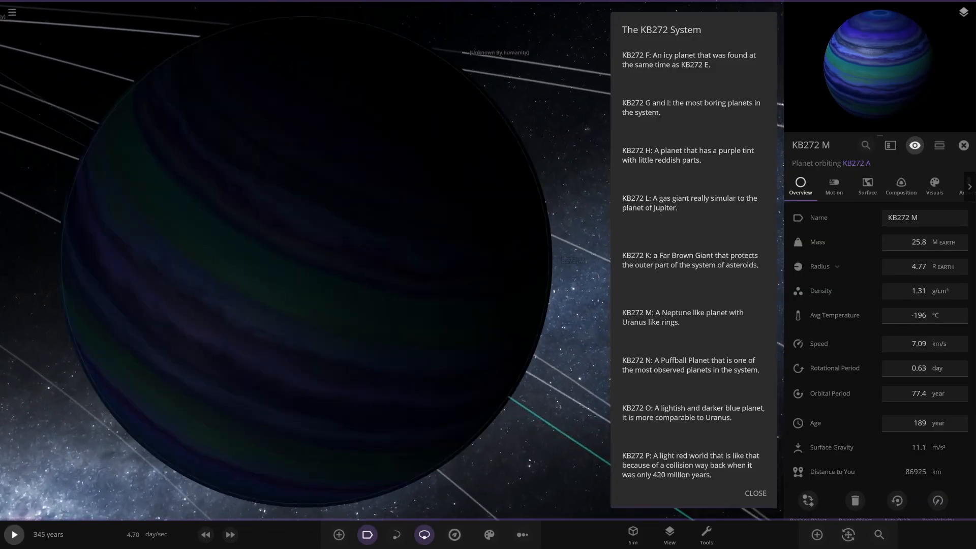
scroll("down", 3)
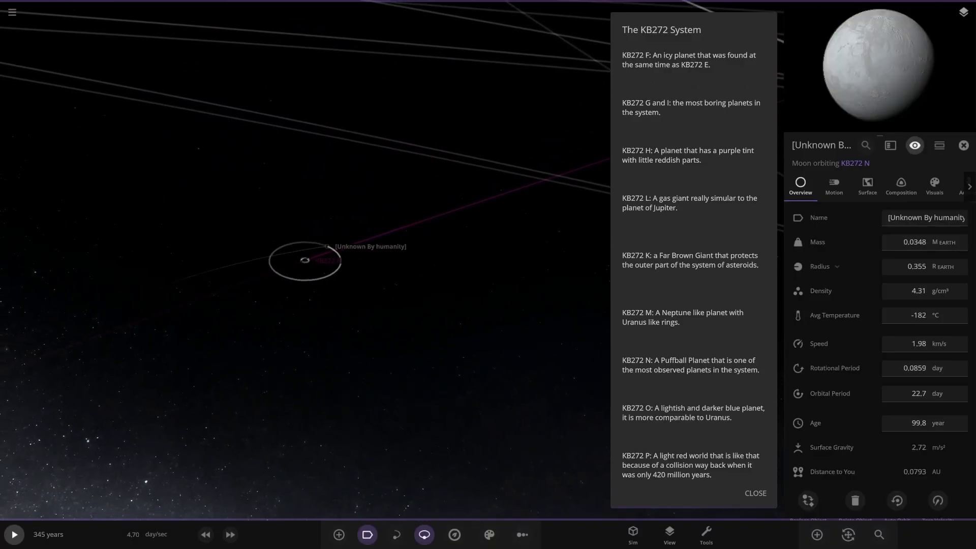
Move the view over to ringed planet KB272 O and its unnamed moon.
scroll("down", 3)
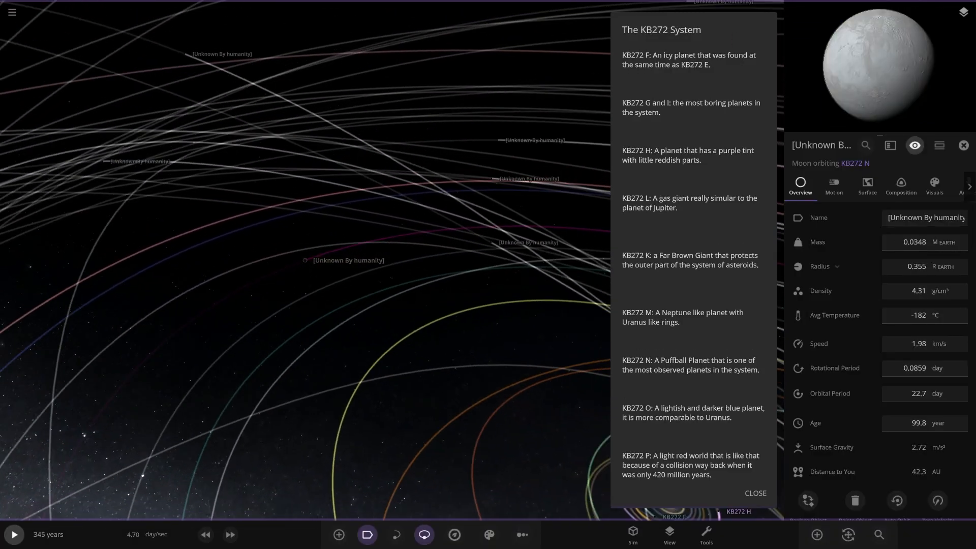
scroll("down", 3)
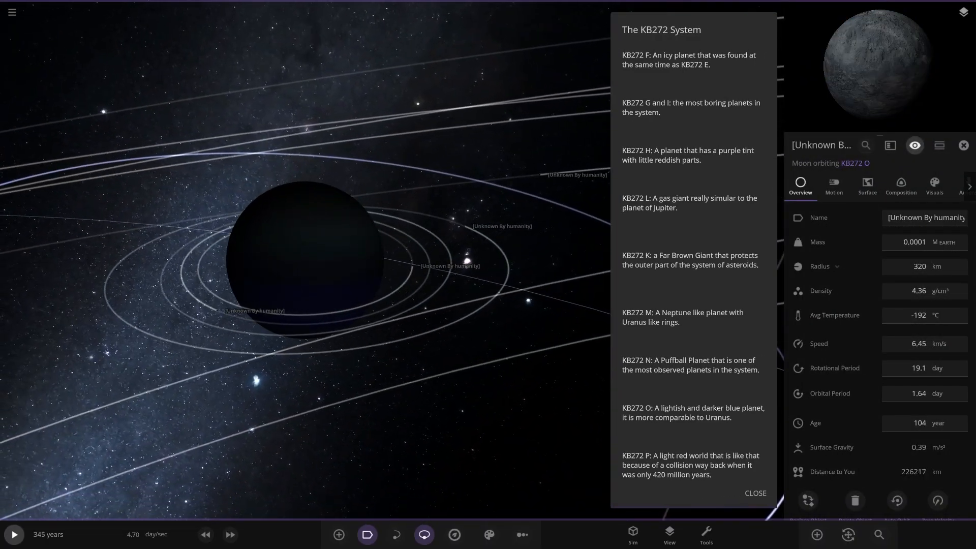
Change the scene Lighting from Directional Light to Flash Light in View settings.
left_click(668, 533)
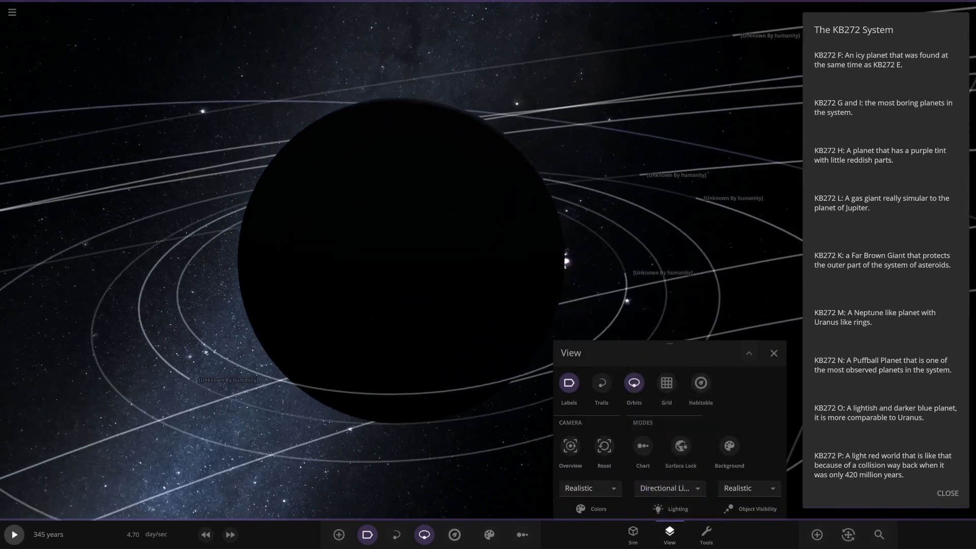
left_click(679, 446)
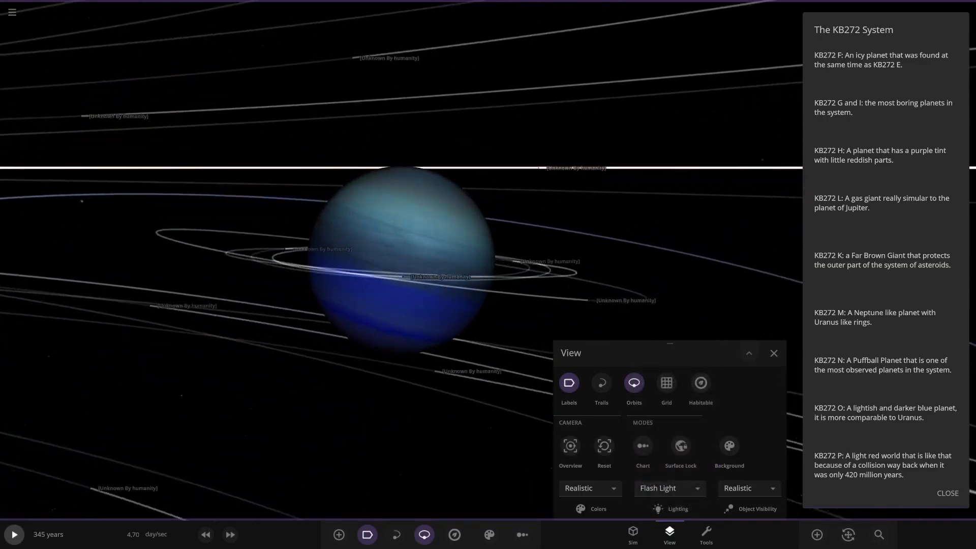
left_click(668, 488)
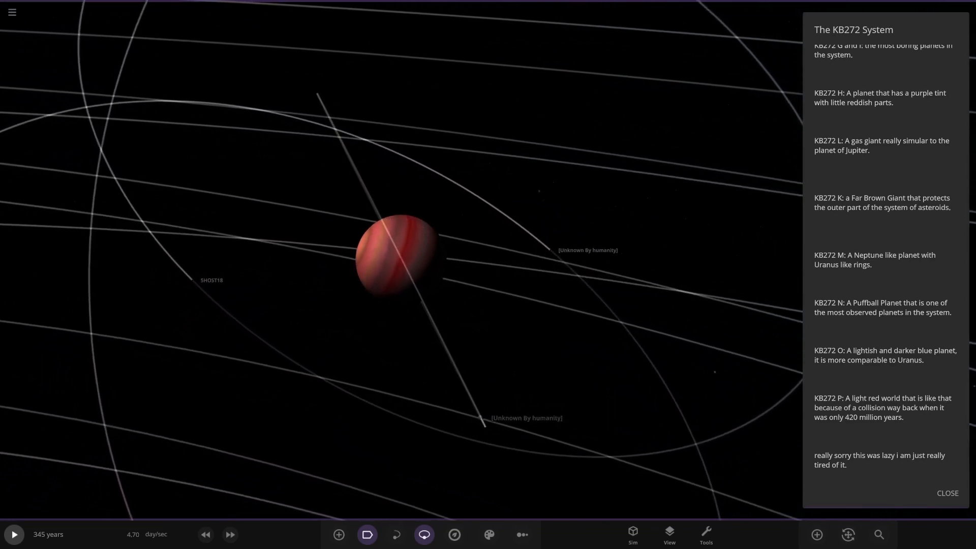
Select the small unnamed moon orbiting red planet KB272 P to show its properties.
left_click(454, 250)
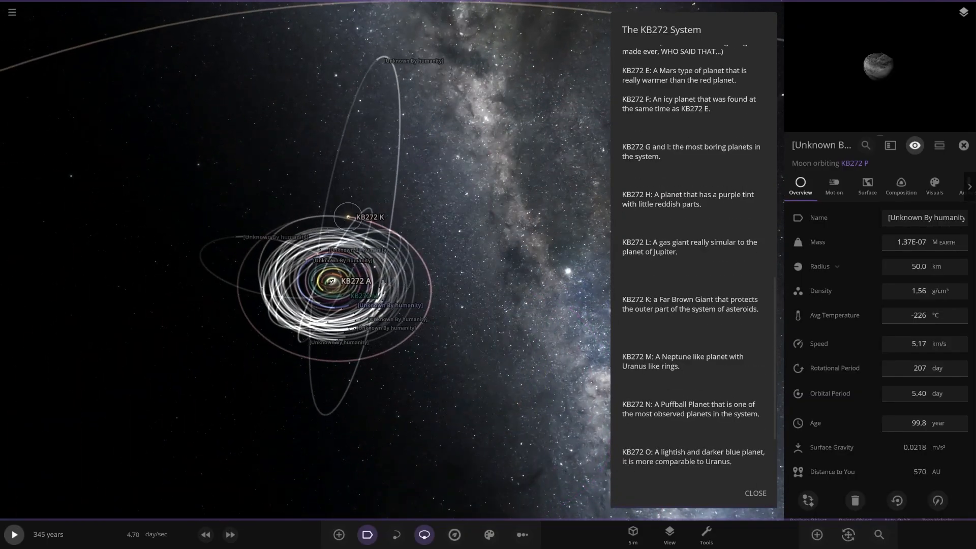
Inspect the unnamed dwarf planet orbiting KB272 A, then return to KB272 A's properties.
left_click(963, 145)
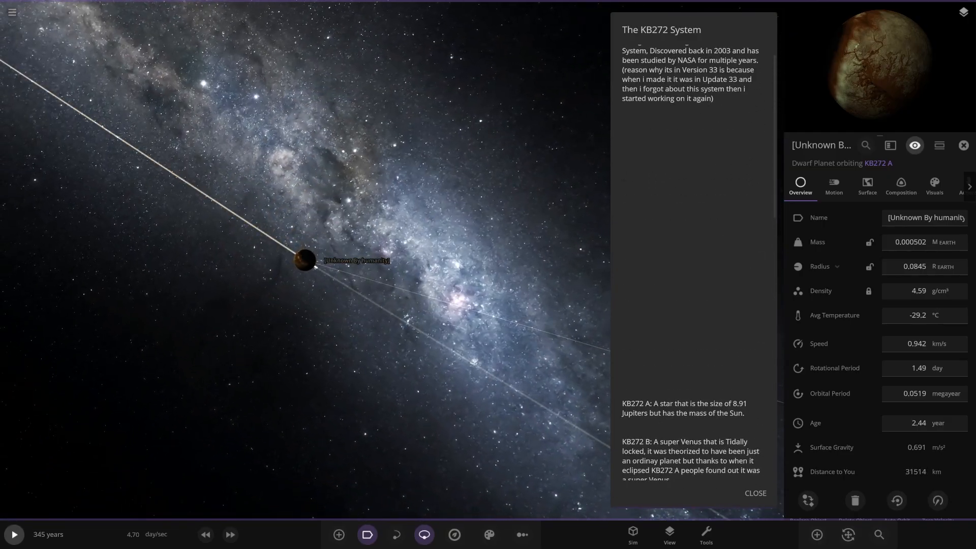
left_click(753, 493)
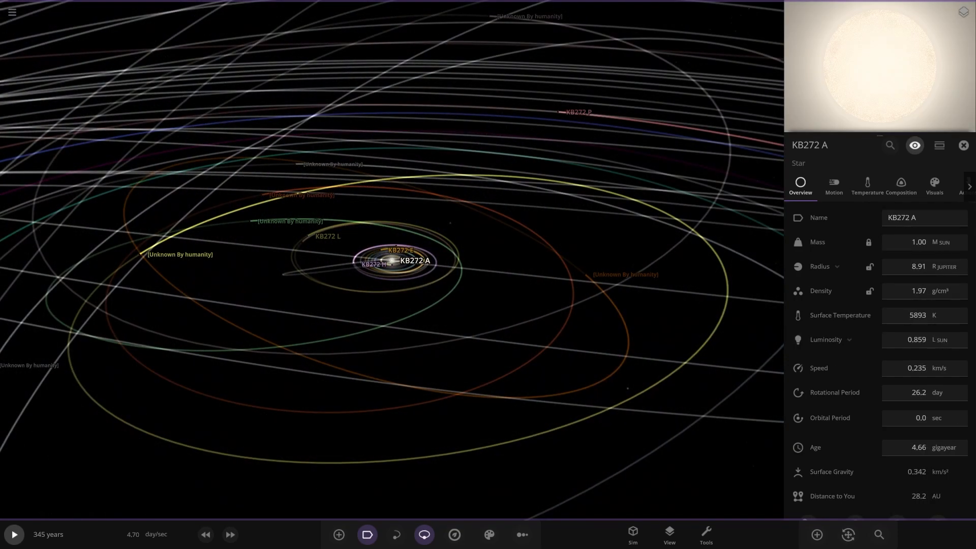
scroll("down", 3)
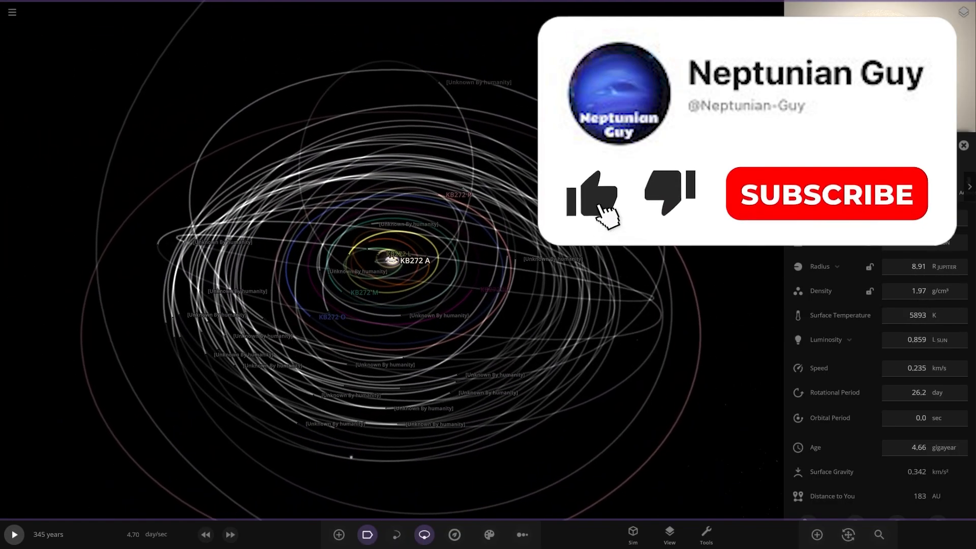
left_click(590, 194)
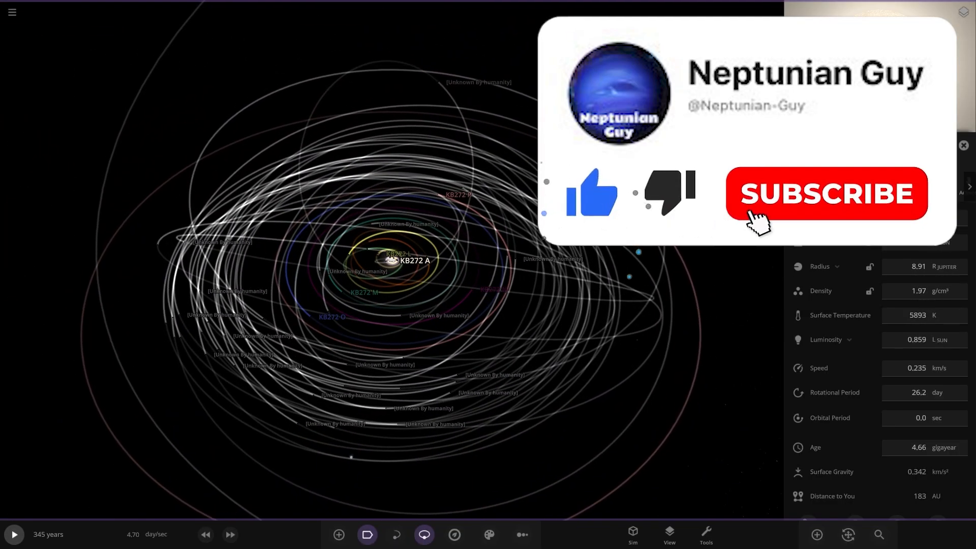
left_click(826, 193)
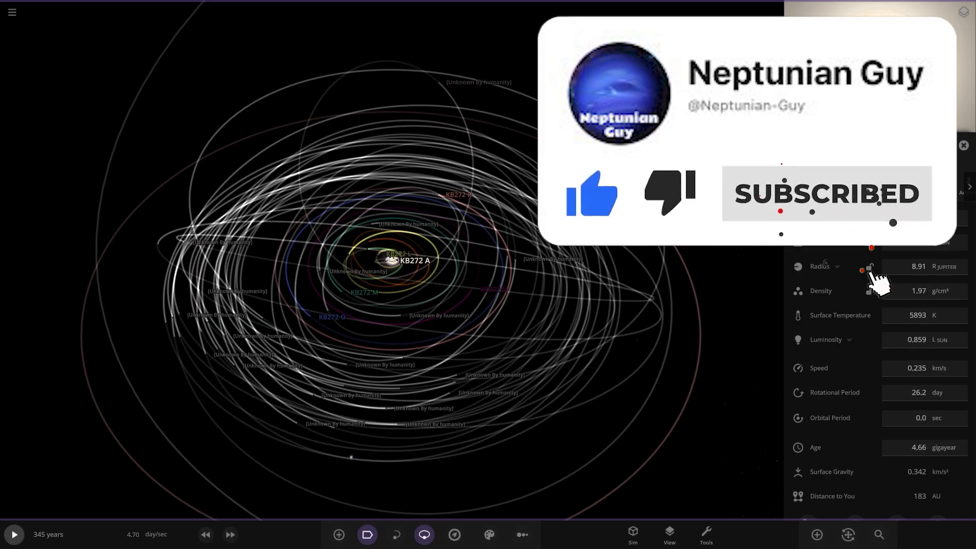